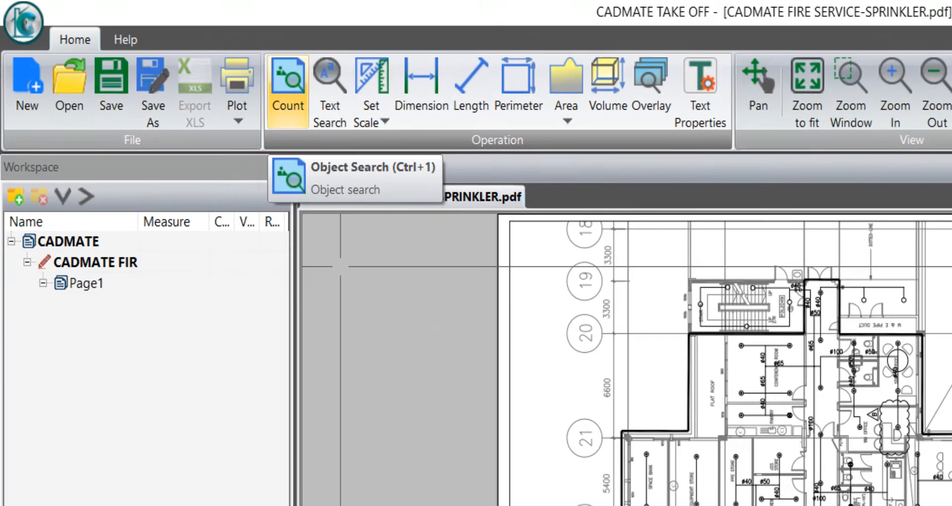
# Start the Count tool on the sprinkler plan and dismiss the scan-resolution notice
pyautogui.click(287, 86)
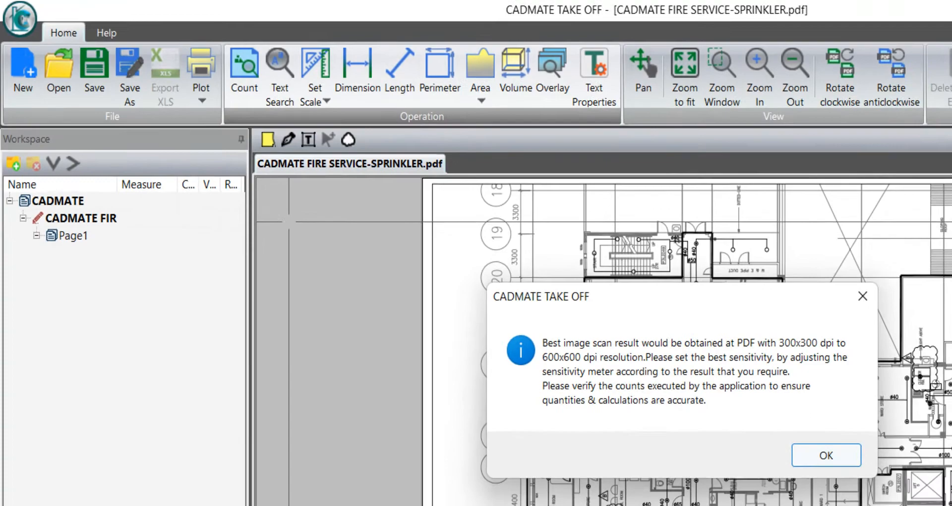
pyautogui.click(826, 456)
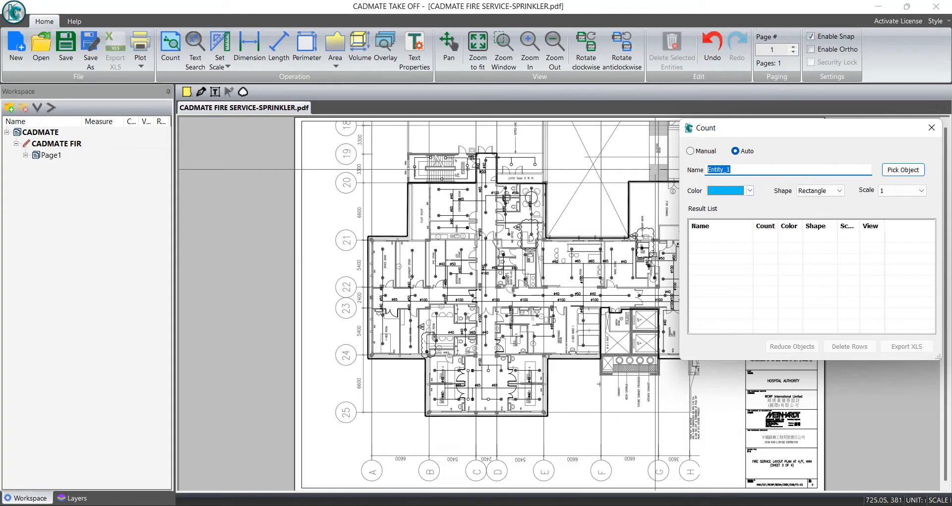
# Name the count SPRINKLER, review colour, shape and scale options, and begin picking a sample symbol
pyautogui.write('SPRINKL')
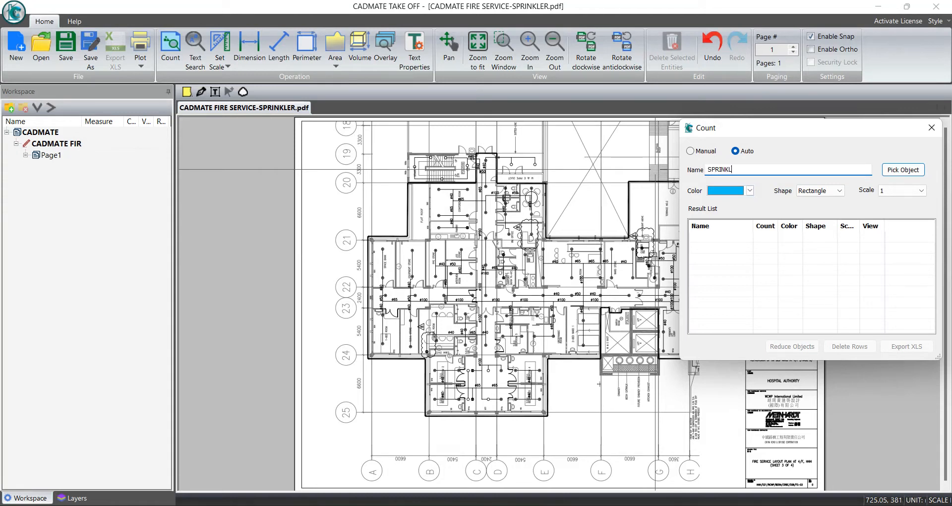
pyautogui.write('ER')
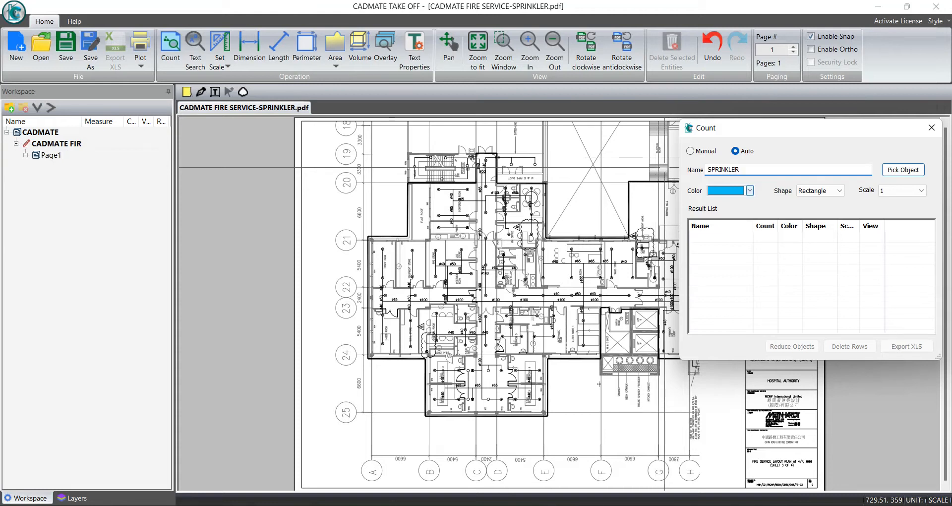
pyautogui.click(749, 191)
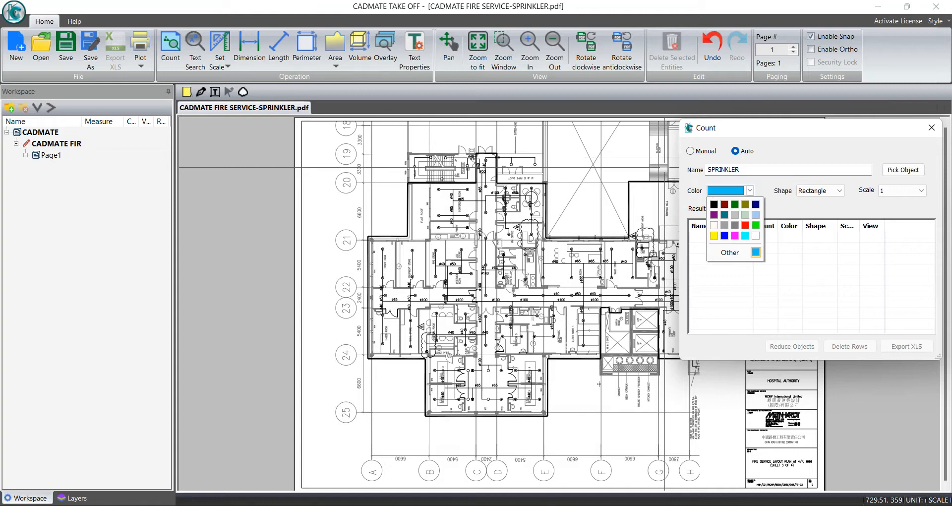
pyautogui.click(842, 190)
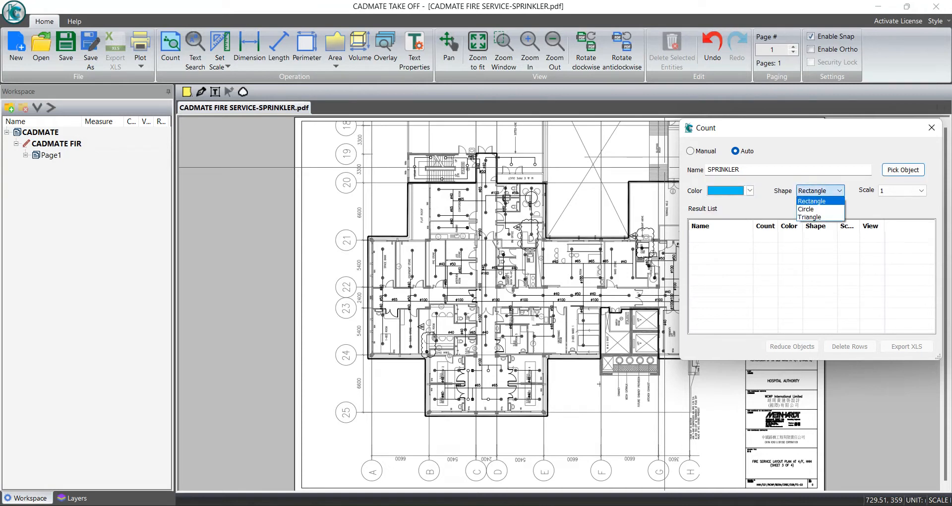
pyautogui.click(923, 190)
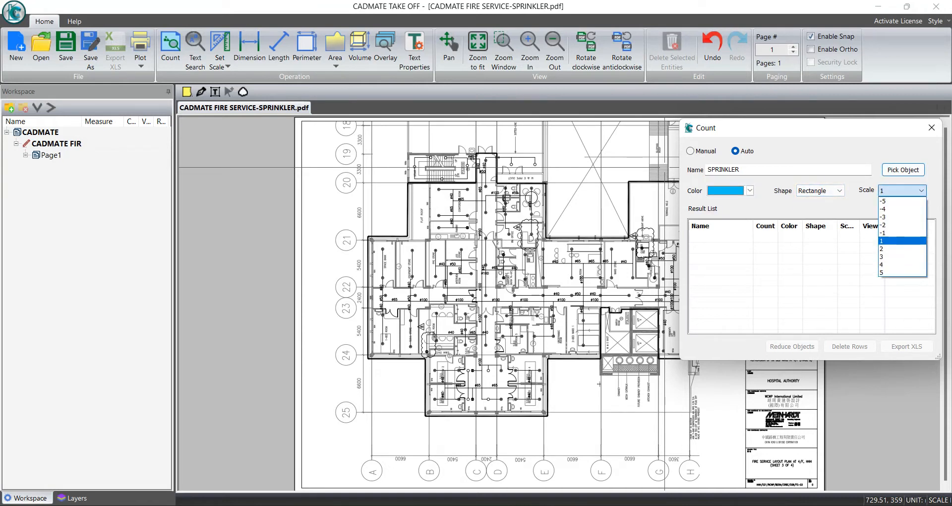
pyautogui.click(902, 240)
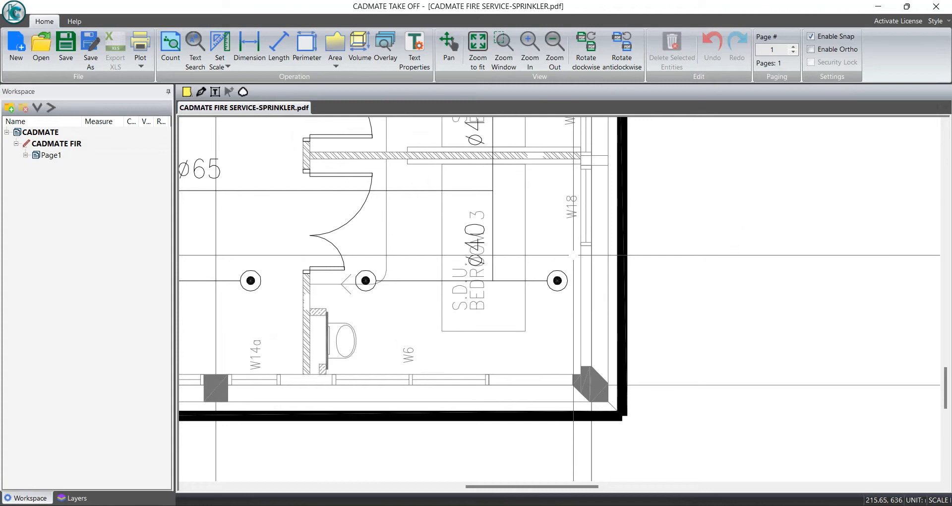
# Use a sprinkler symbol as the sample, turn off Pan, and begin outlining the floor plan area
pyautogui.click(169, 46)
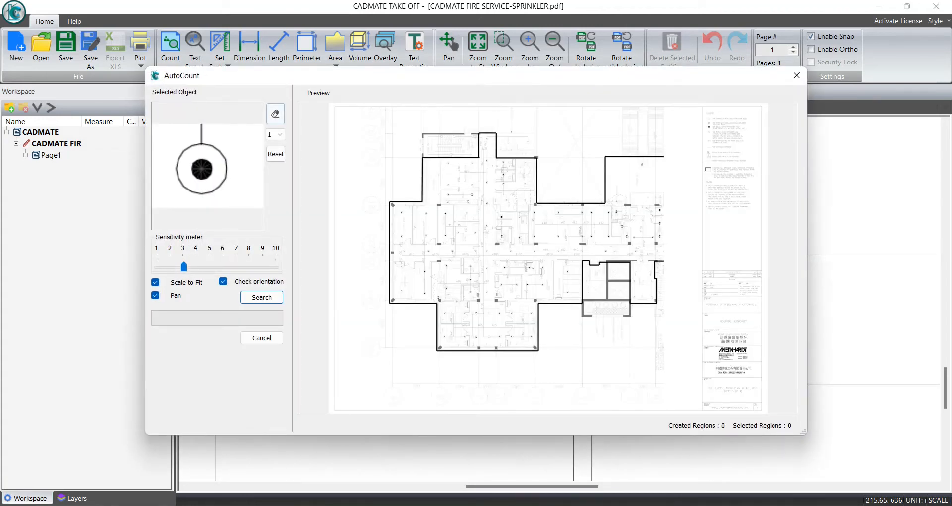
pyautogui.click(156, 296)
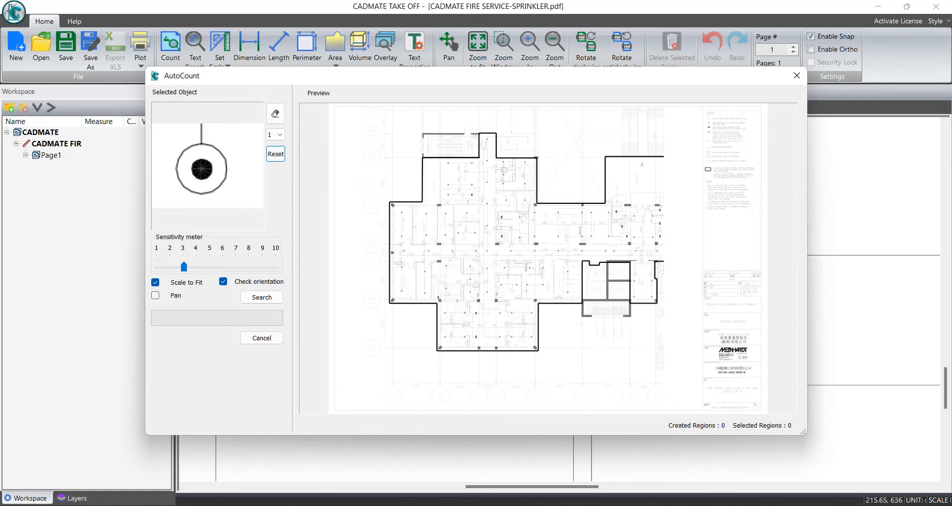
pyautogui.click(275, 154)
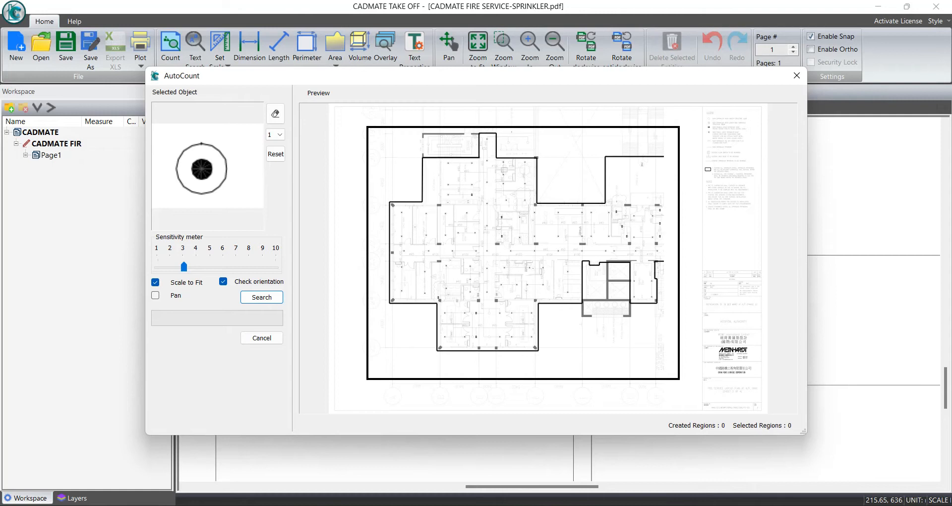
# Finish the search area, delete the extra title-block region, and search to find 89 matching sprinklers
pyautogui.click(260, 297)
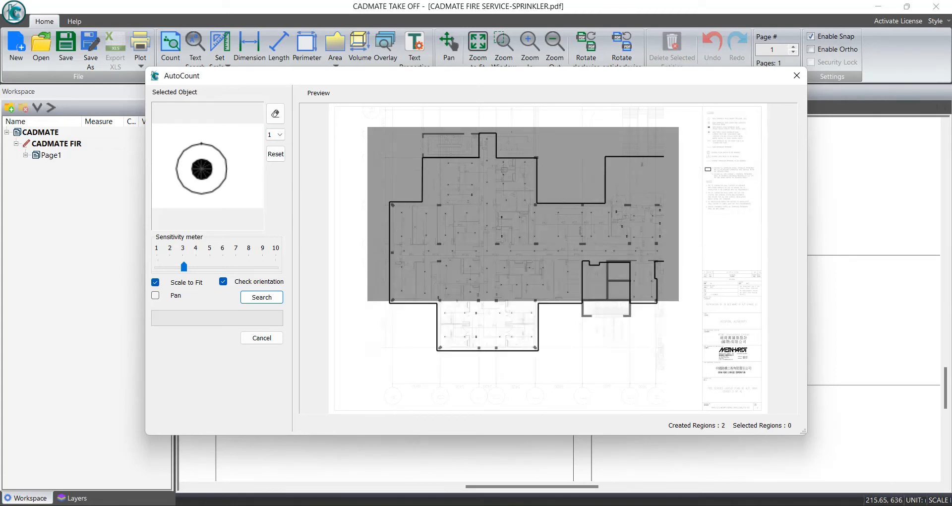
pyautogui.rightClick(730, 180)
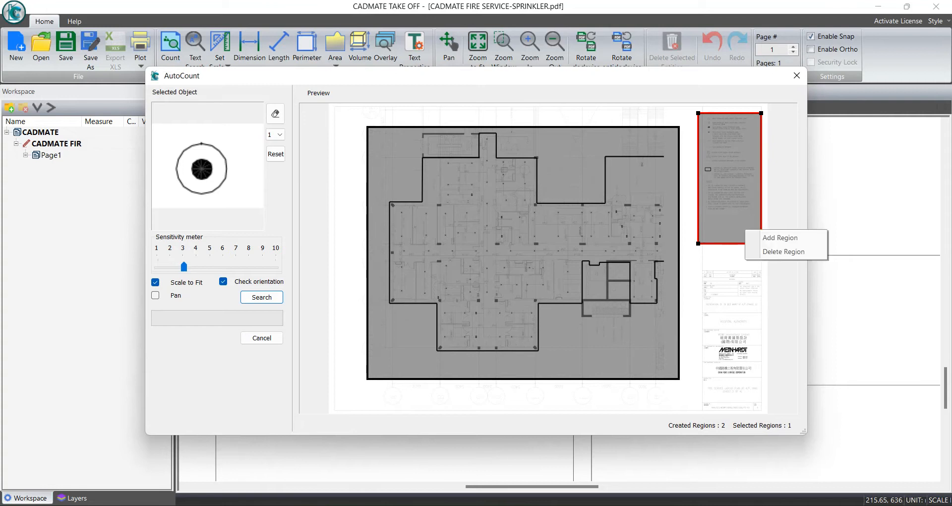
pyautogui.click(784, 251)
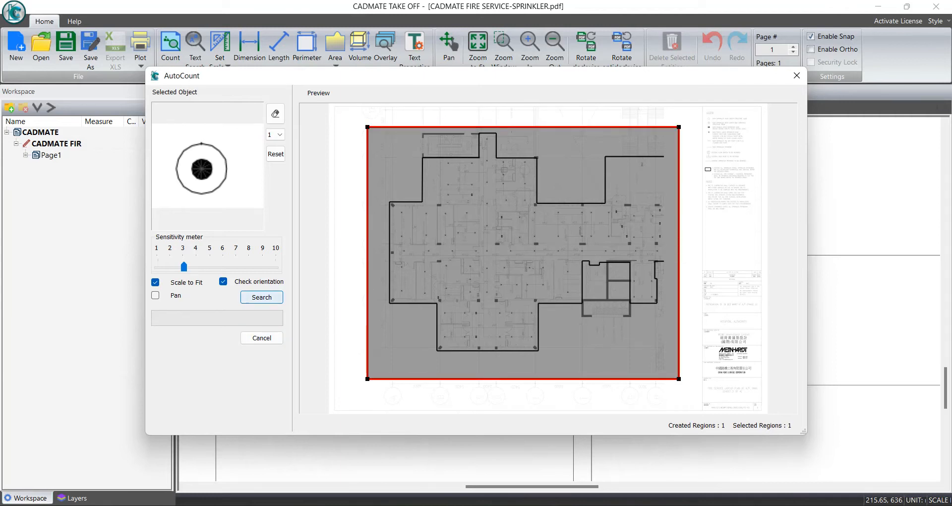
pyautogui.click(261, 296)
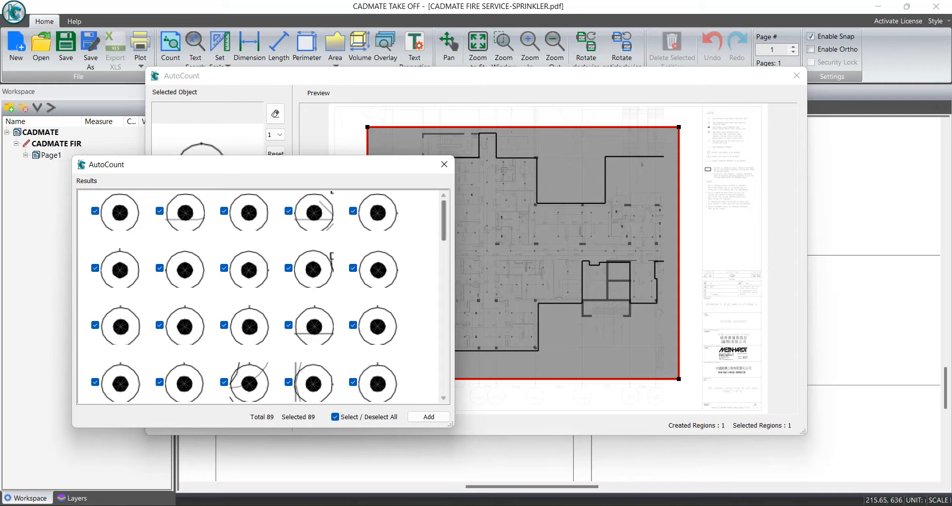
# Untick the doubtful matches and add the 86 checked sprinkler symbols to the SPRINKLER count
pyautogui.scroll(-3)
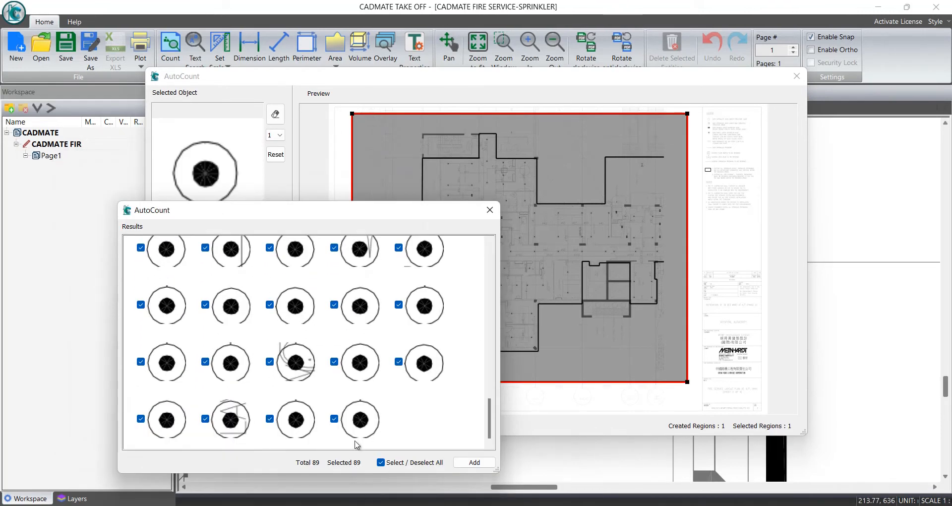
pyautogui.click(359, 419)
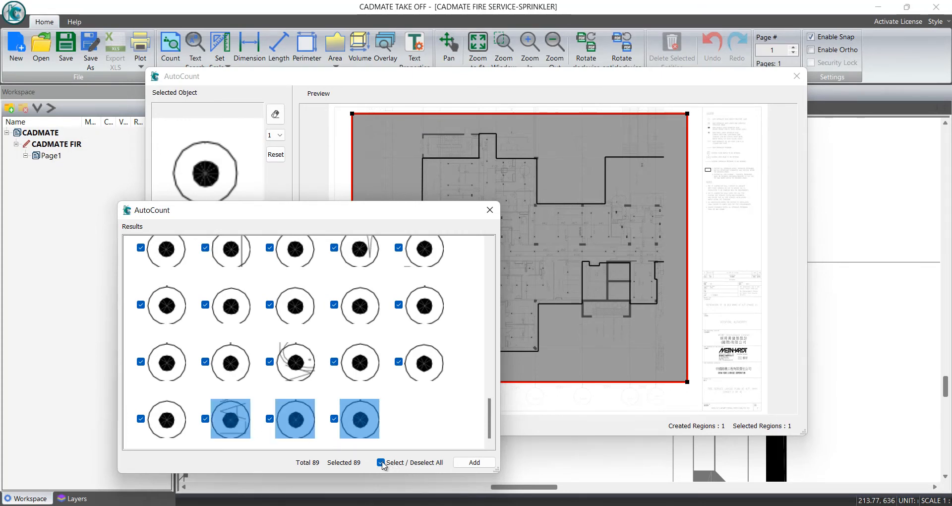
pyautogui.click(381, 463)
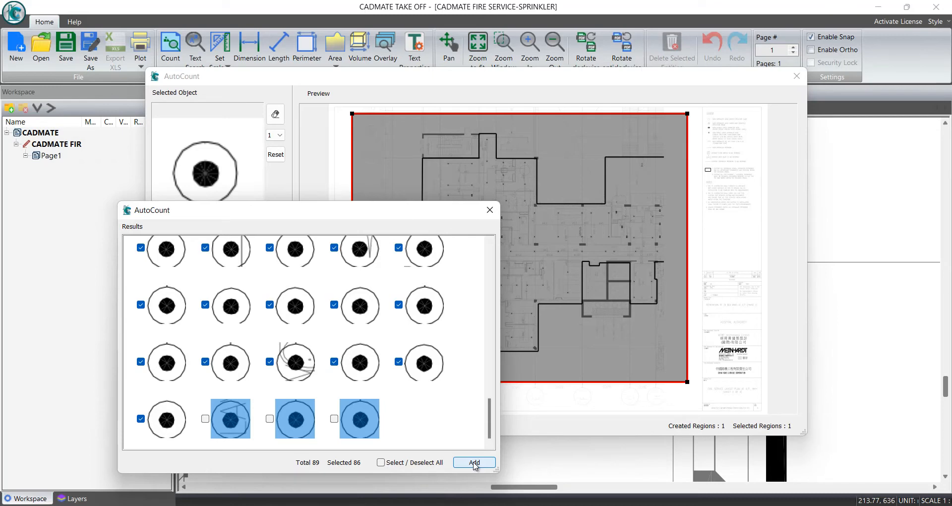
pyautogui.click(474, 462)
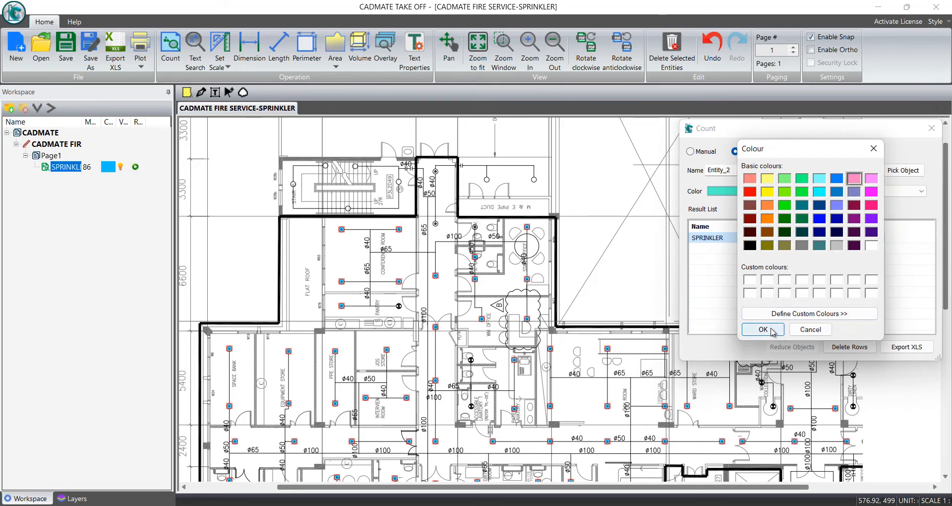
# Confirm pink markers, change the SPRINKLER marker shape to Circle and adjust its scale to 5
pyautogui.click(763, 330)
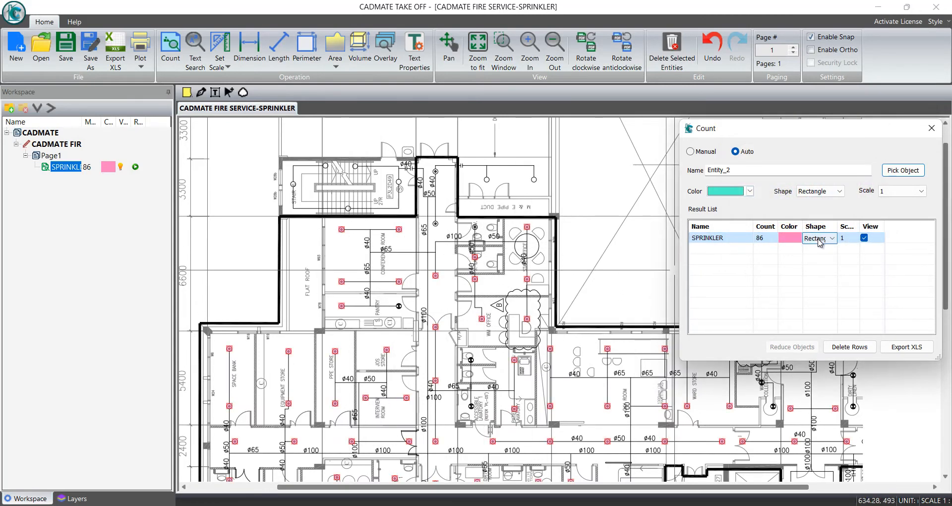
pyautogui.click(837, 237)
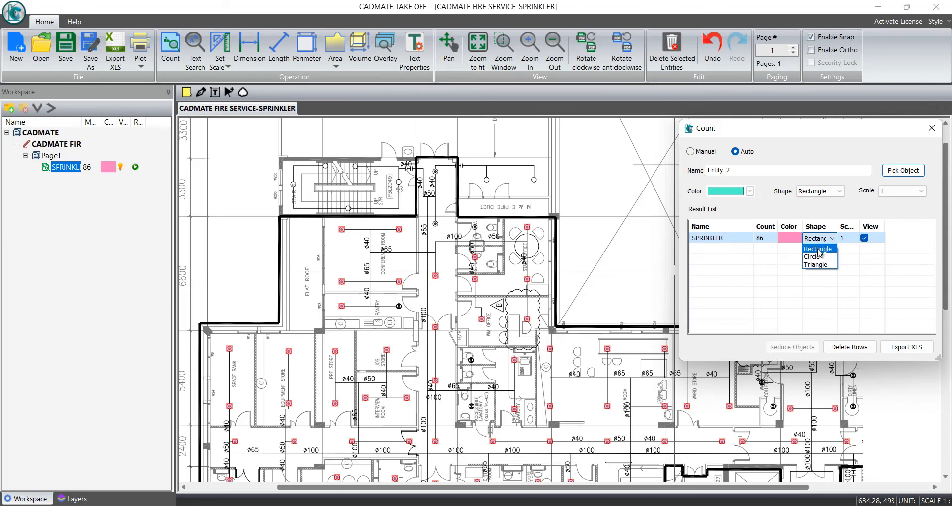
pyautogui.click(813, 256)
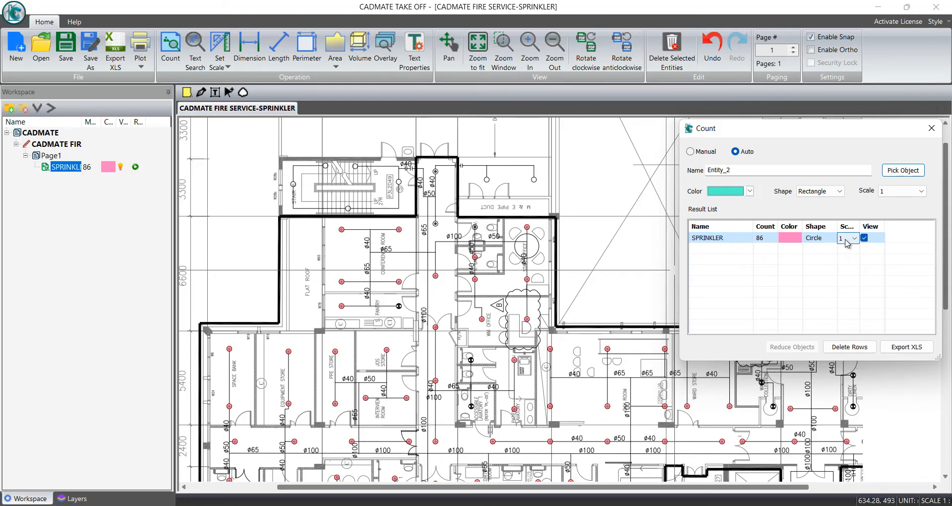
pyautogui.click(856, 237)
pyautogui.write('5')
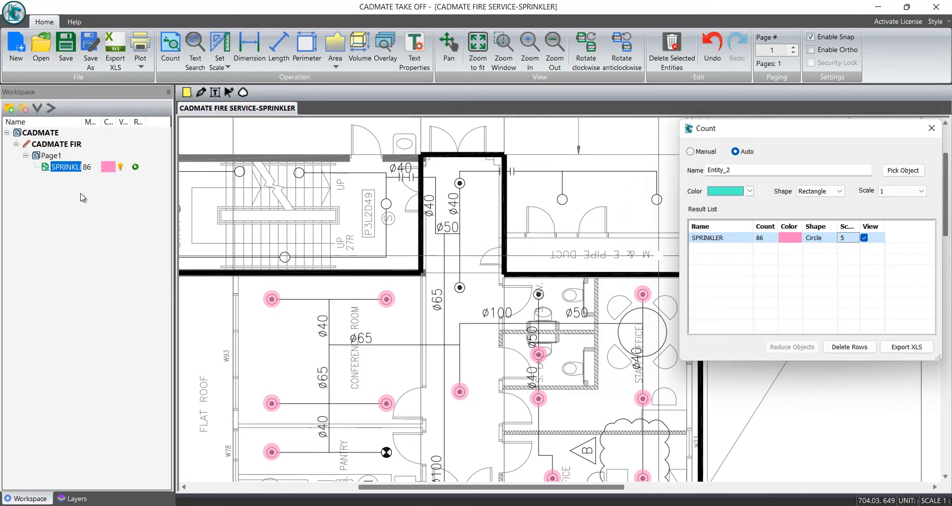
pyautogui.moveTo(32, 93)
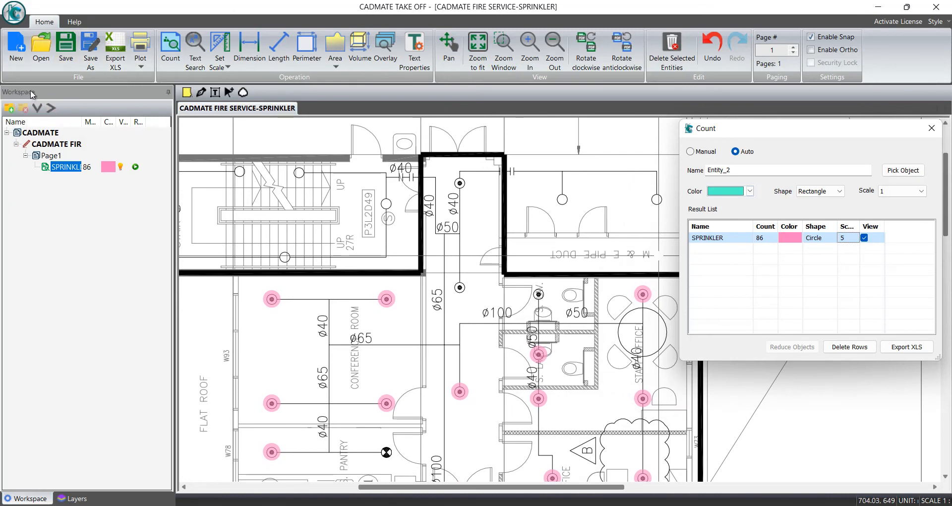
# Record the missed sprinklers by hand, raising the SPRINKLER count from 86 to 89
pyautogui.doubleClick(64, 166)
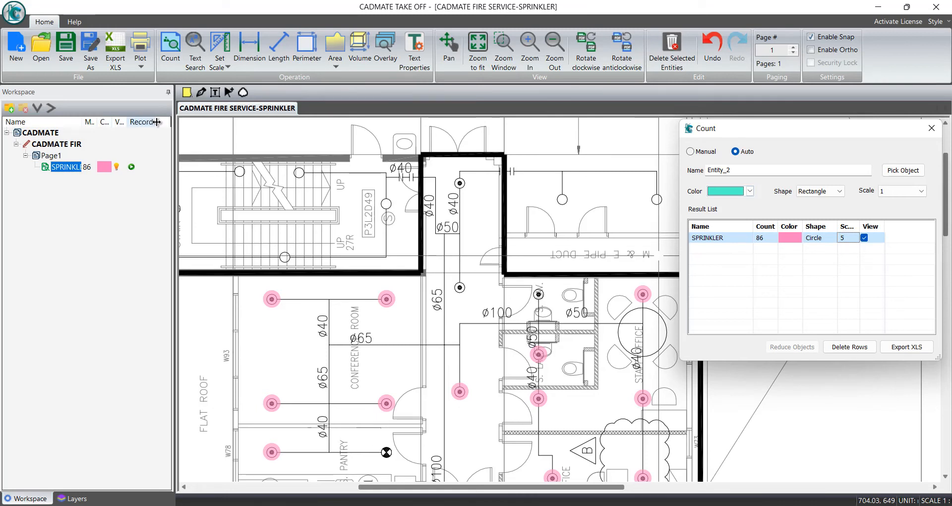
pyautogui.moveTo(129, 238)
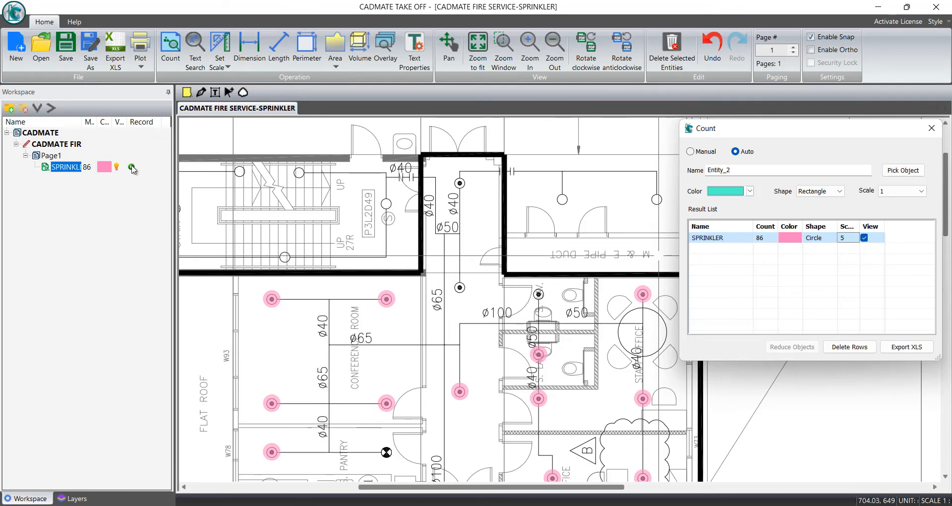
pyautogui.click(930, 128)
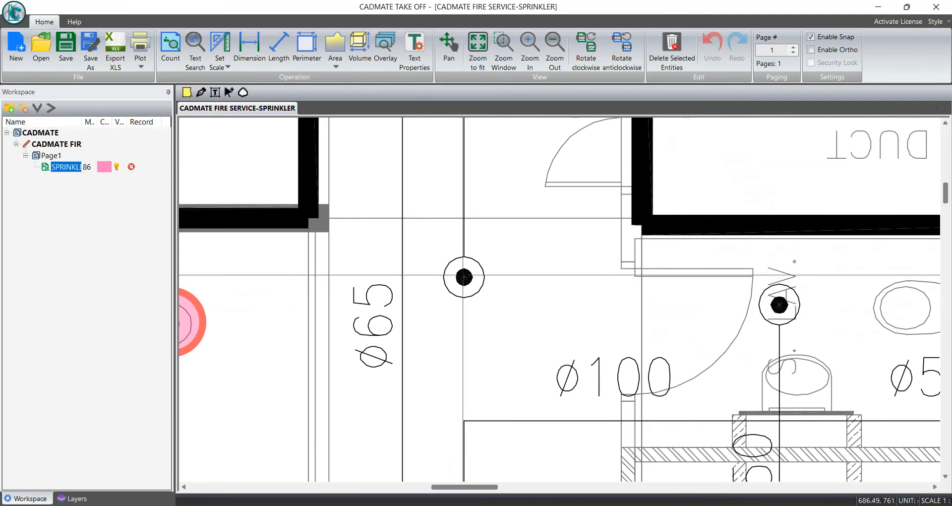
pyautogui.click(463, 277)
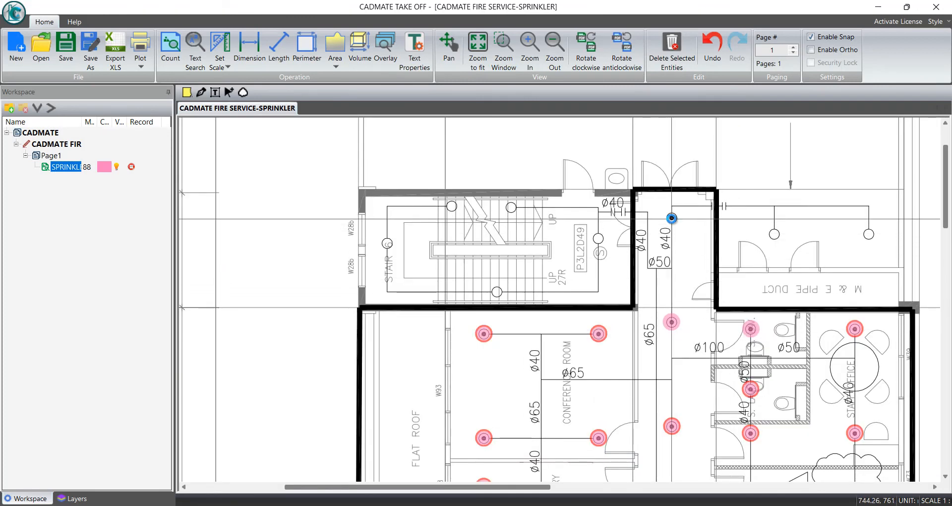
pyautogui.click(672, 218)
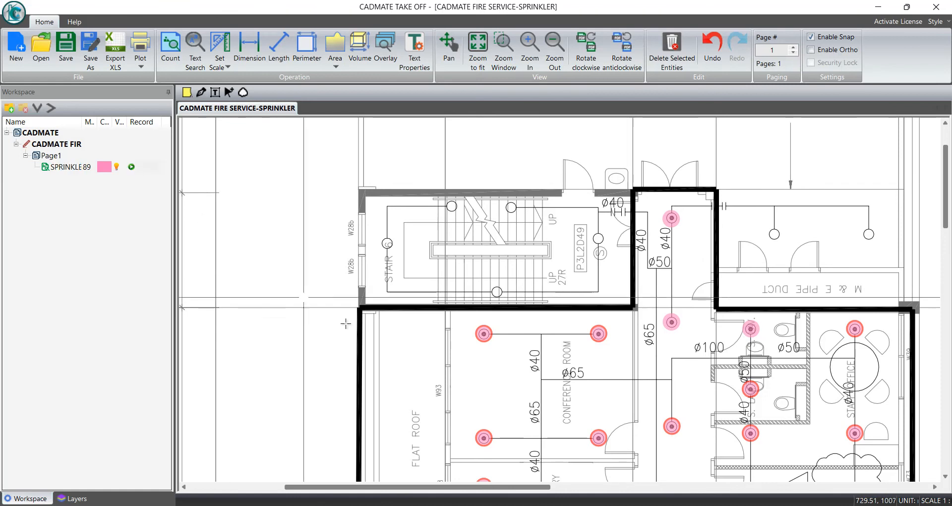
pyautogui.moveTo(188, 134)
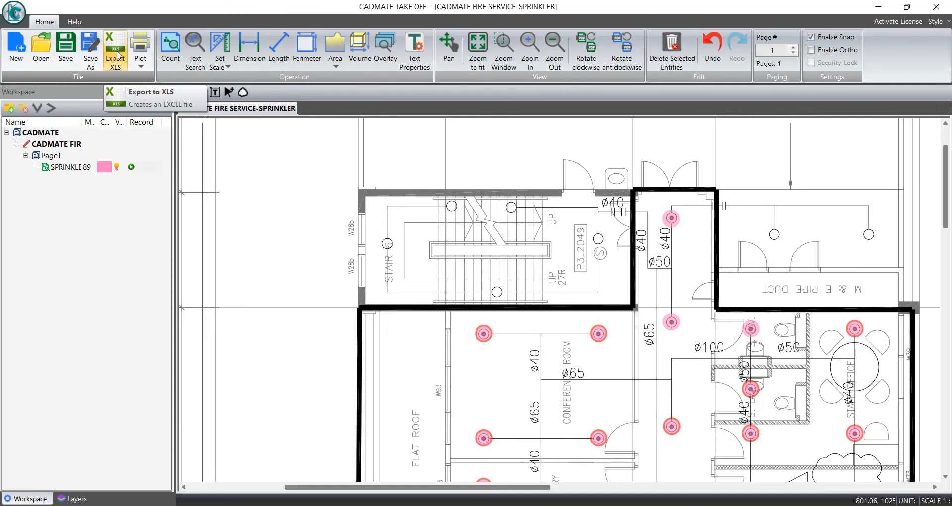
# Export the take-off with Auto Count to Excel and begin naming the file 'CAD' in the save dialog
pyautogui.click(115, 48)
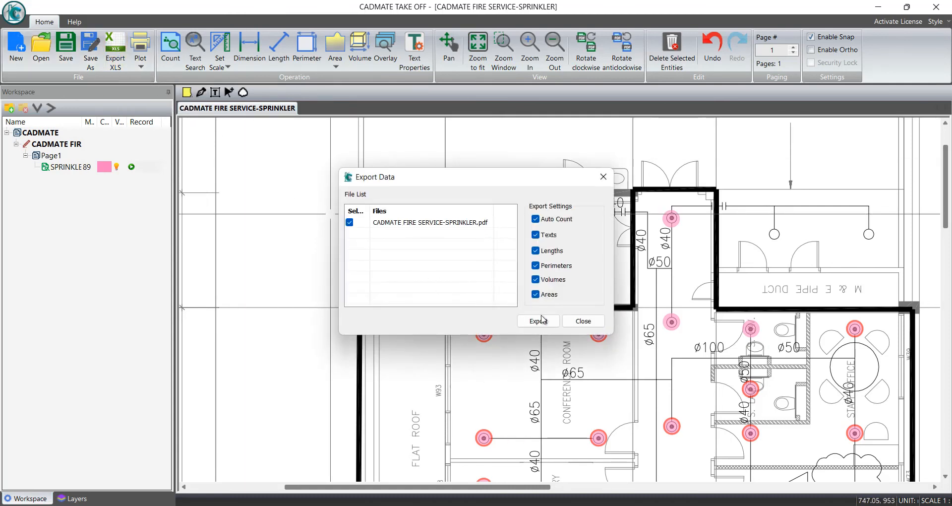
pyautogui.click(538, 320)
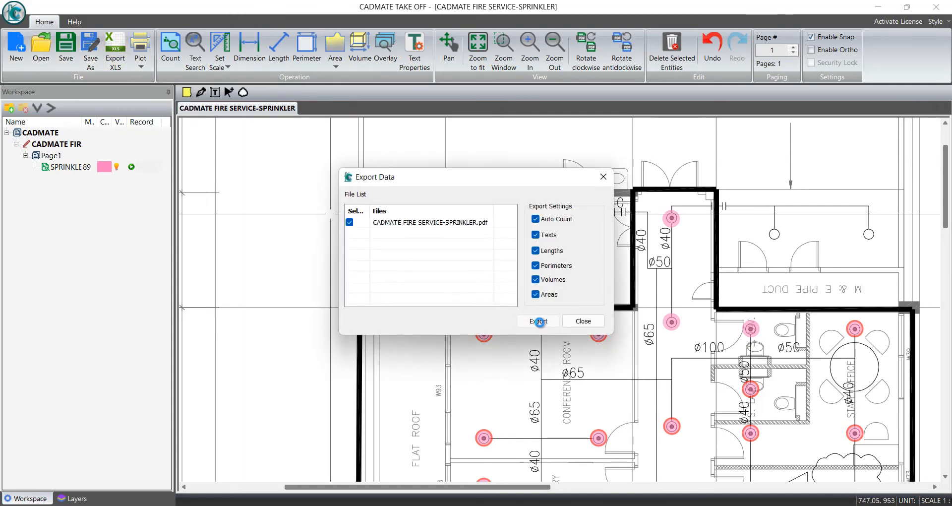
pyautogui.click(536, 320)
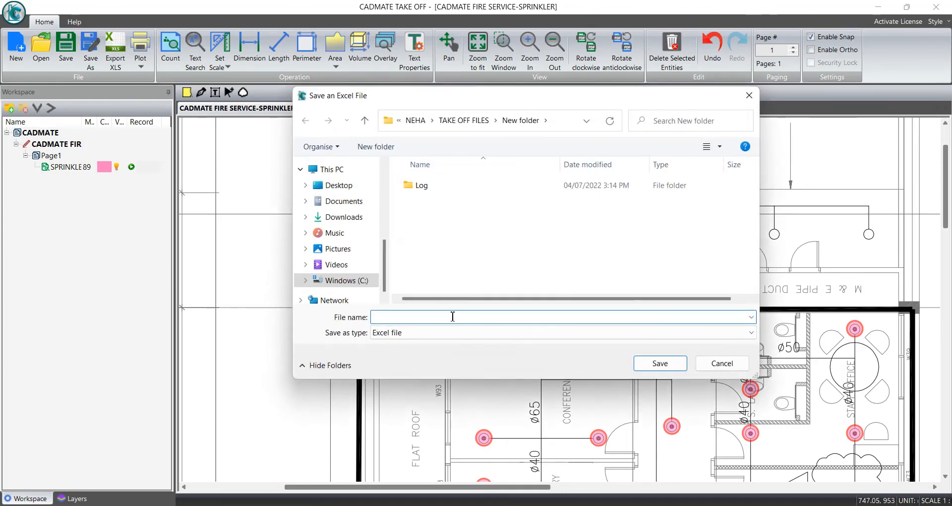
pyautogui.write('CAD')
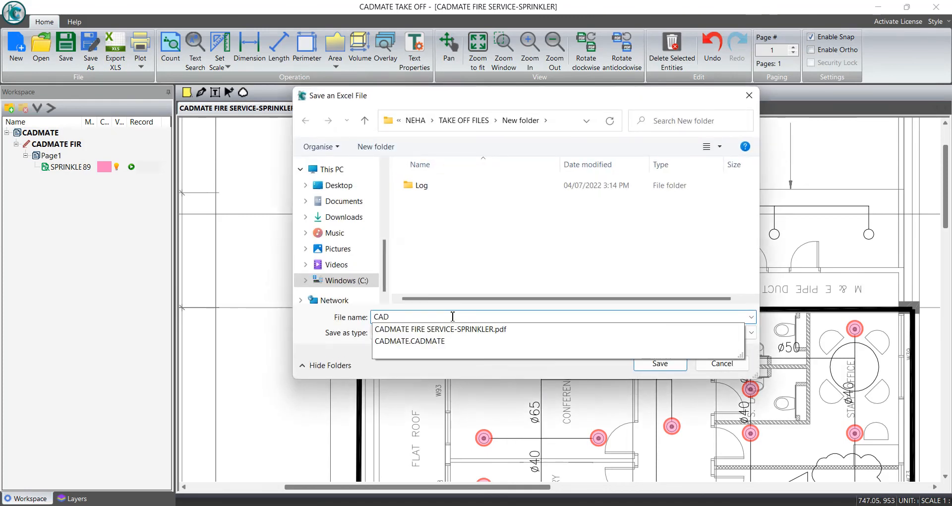